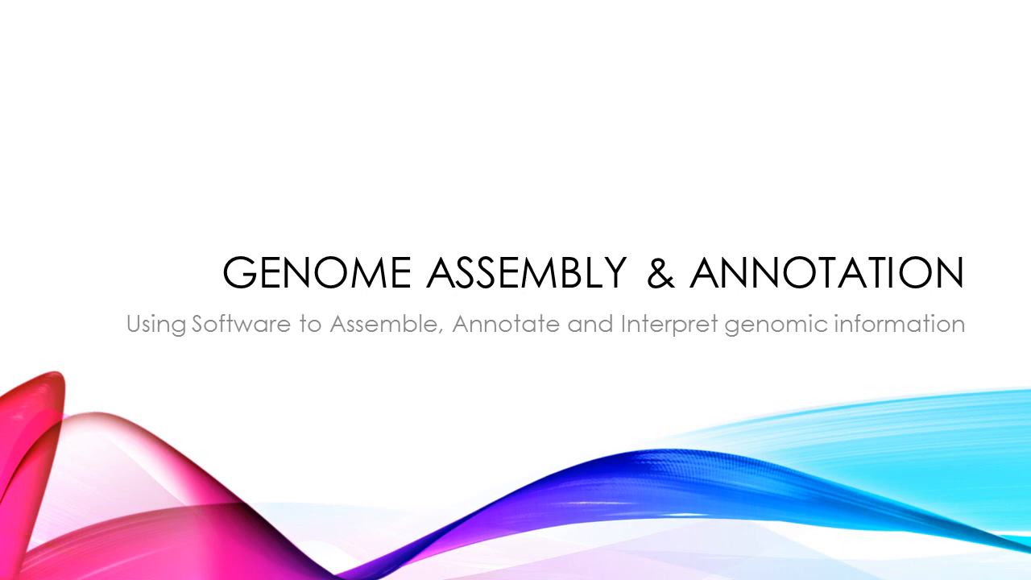
Advance from the Genome Assembly & Annotation title slide to the Data Analysis slide.
{"action": "key", "text": "right"}
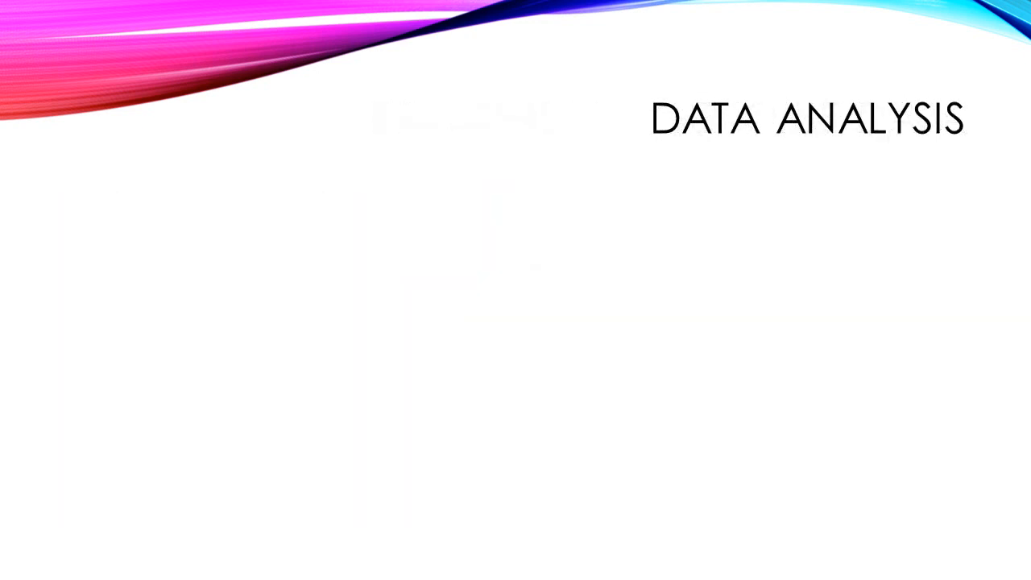
Reveal the five research-goal questions, starting with 'What do you want to discover?'.
{"action": "type", "text": "What do you want to discover?"}
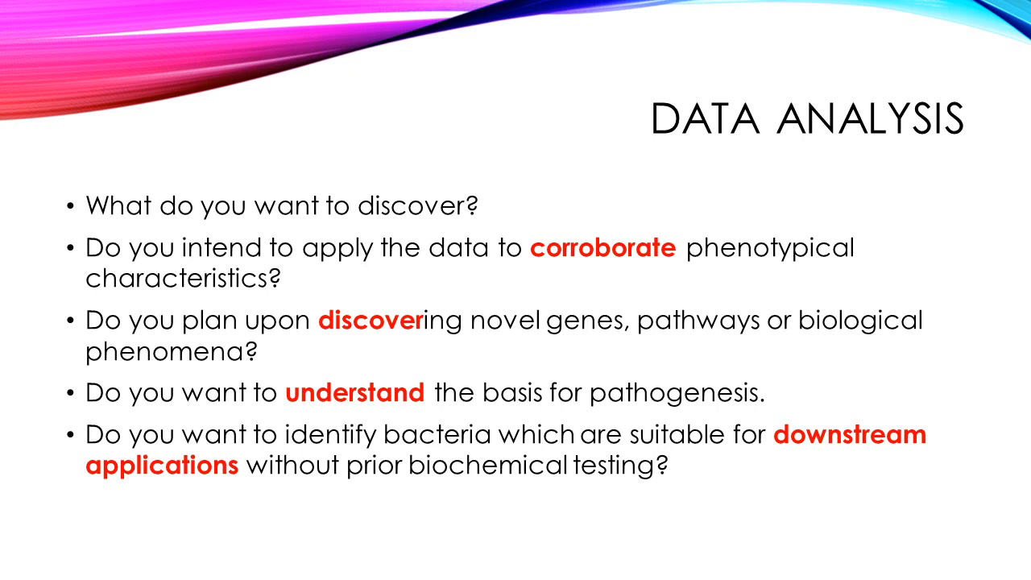
Reveal the sixth bullet 'Linkage studies.' below the five questions.
{"action": "type", "text": "Linkage studies."}
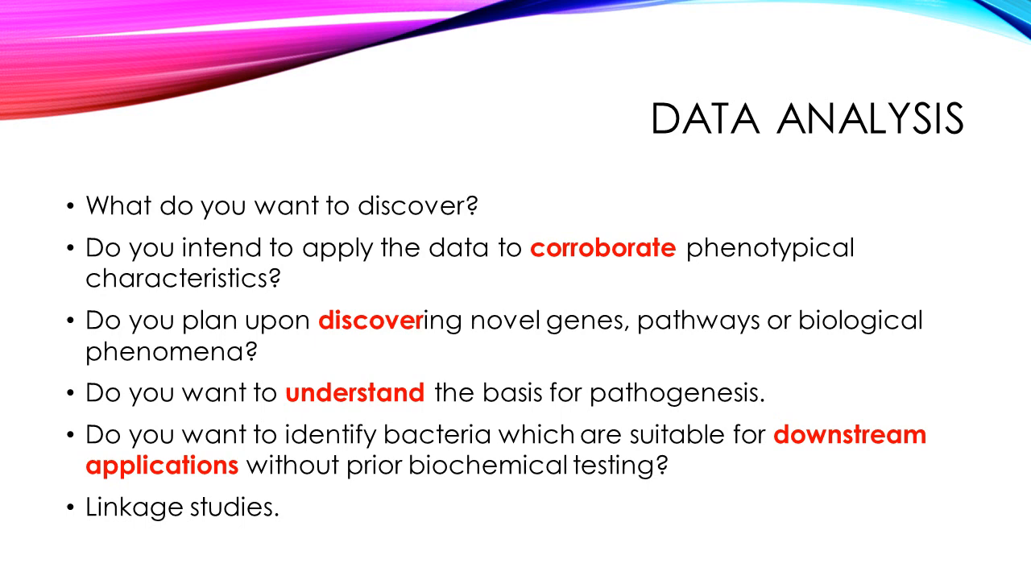
Advance to the per-base read quality box plot slide with its annotations.
{"action": "key", "text": "right"}
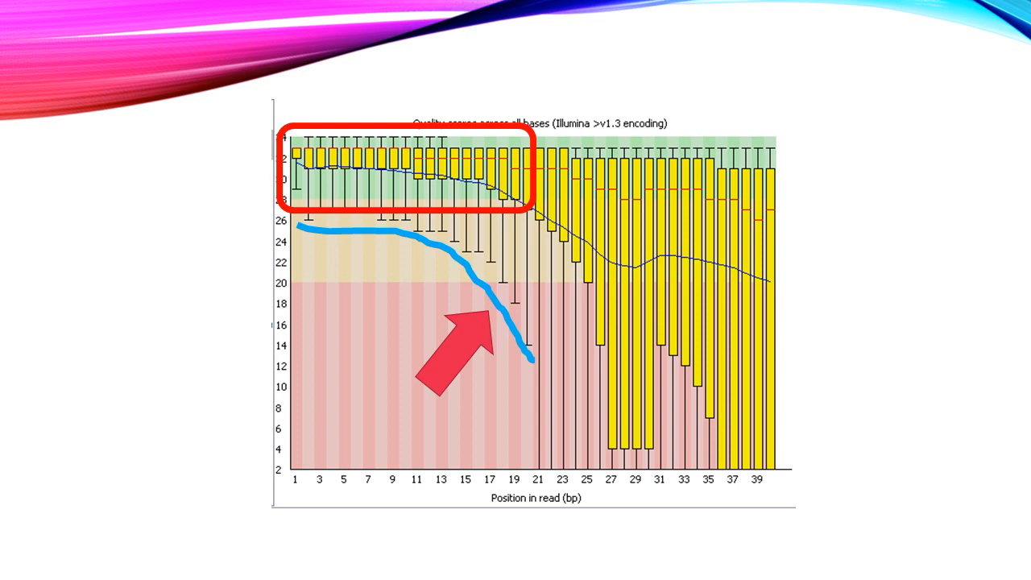
Show the good-versus-bad read quality comparison, then reach the Trimmomatic adapter removal slide.
{"action": "key", "text": "right"}
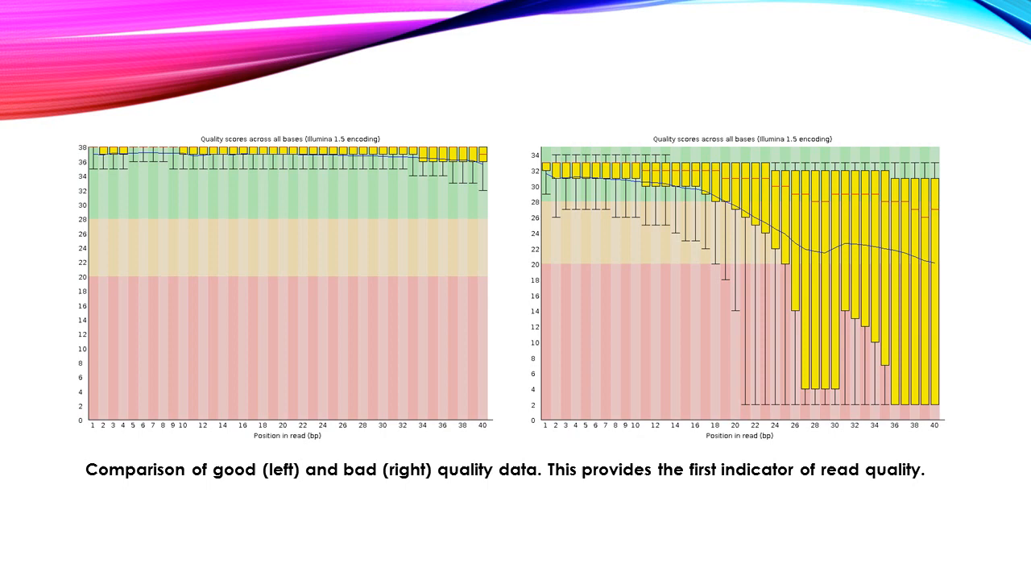
{"action": "key", "text": "right"}
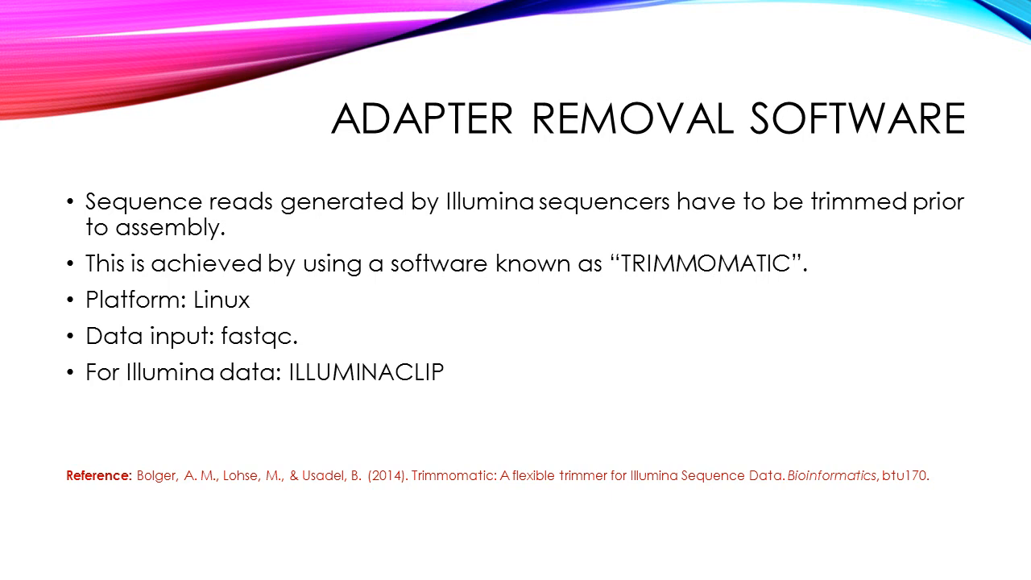
Show 'How do we assess for contamination?' then the Krona chart of Kraken-classified sequence abundances.
{"action": "key", "text": "Right"}
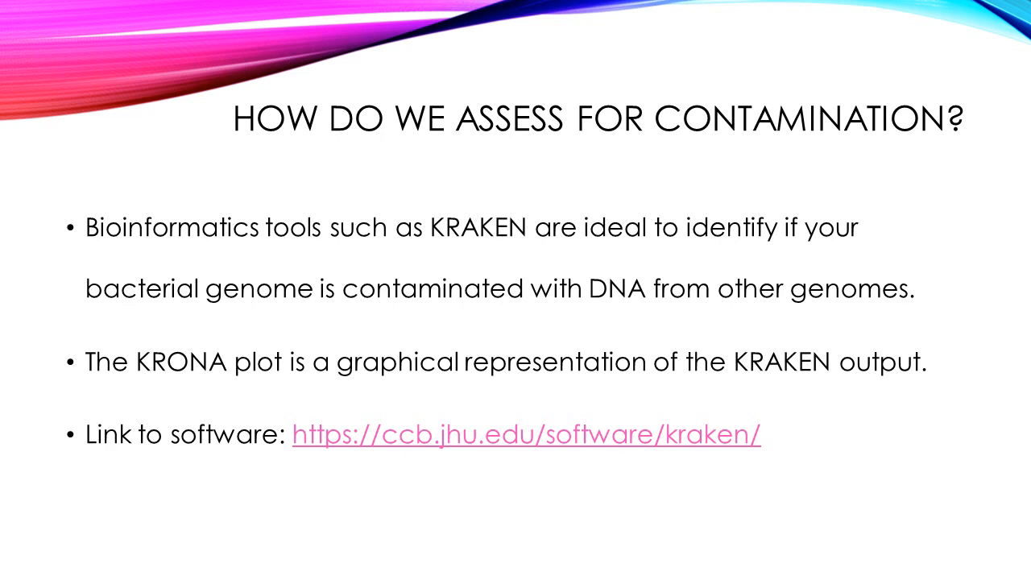
{"action": "left_click", "coordinate": [526, 433]}
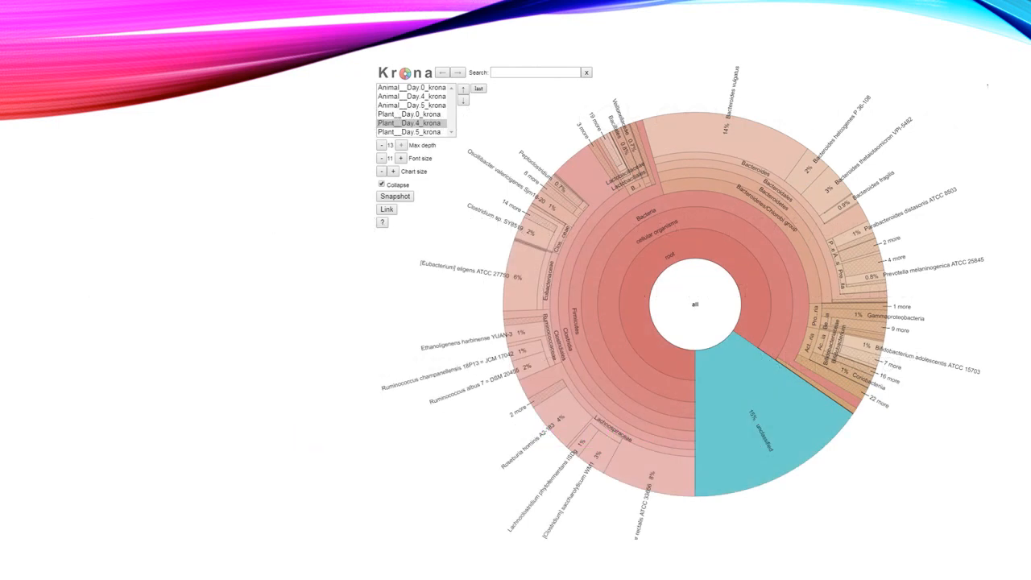